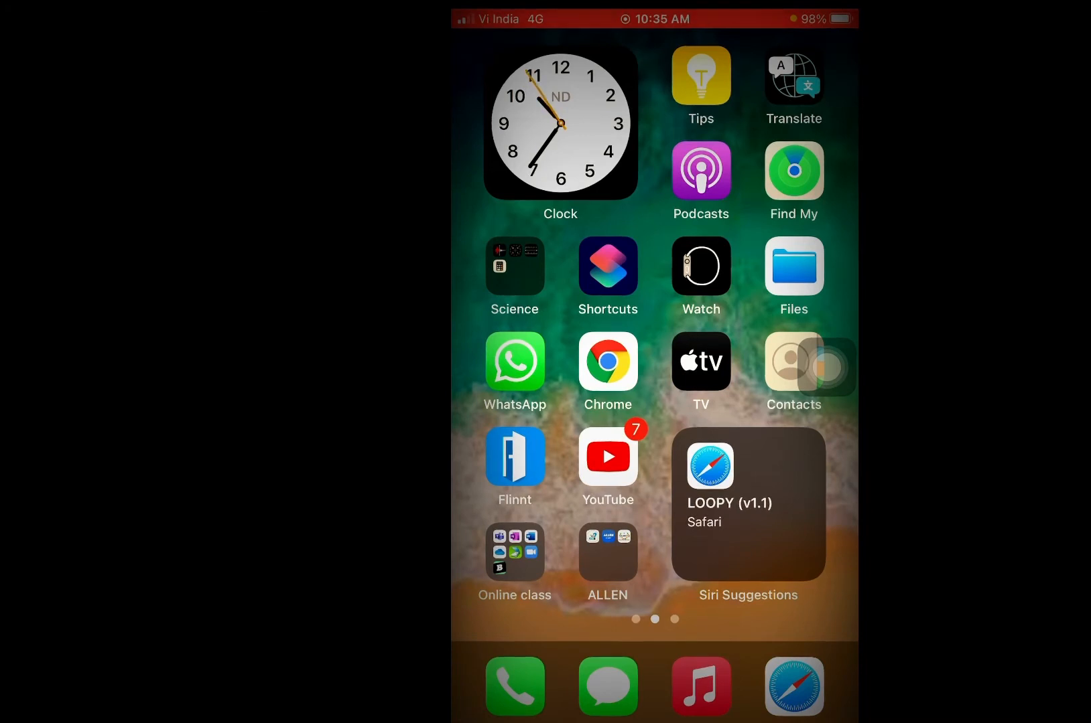
# - Launch Safari from the dock onto its Favourites start page
pyautogui.click(793, 686)
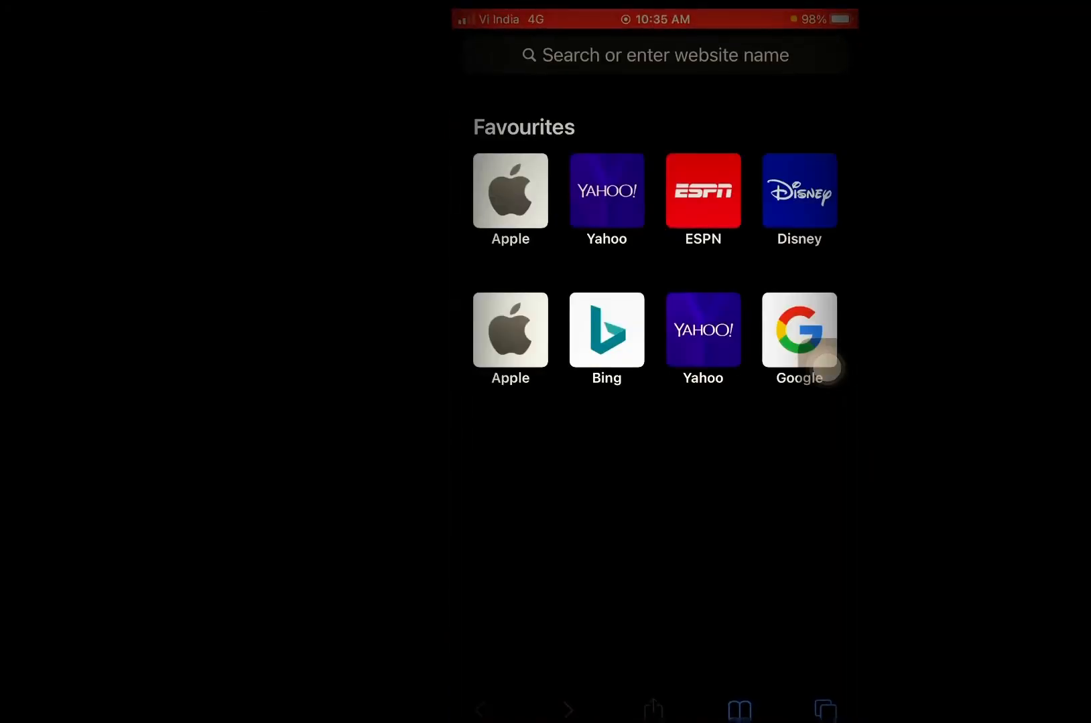
# - Enter 'online gdb' in the address bar and load onlinegdb.com
pyautogui.click(654, 55)
pyautogui.write('online')
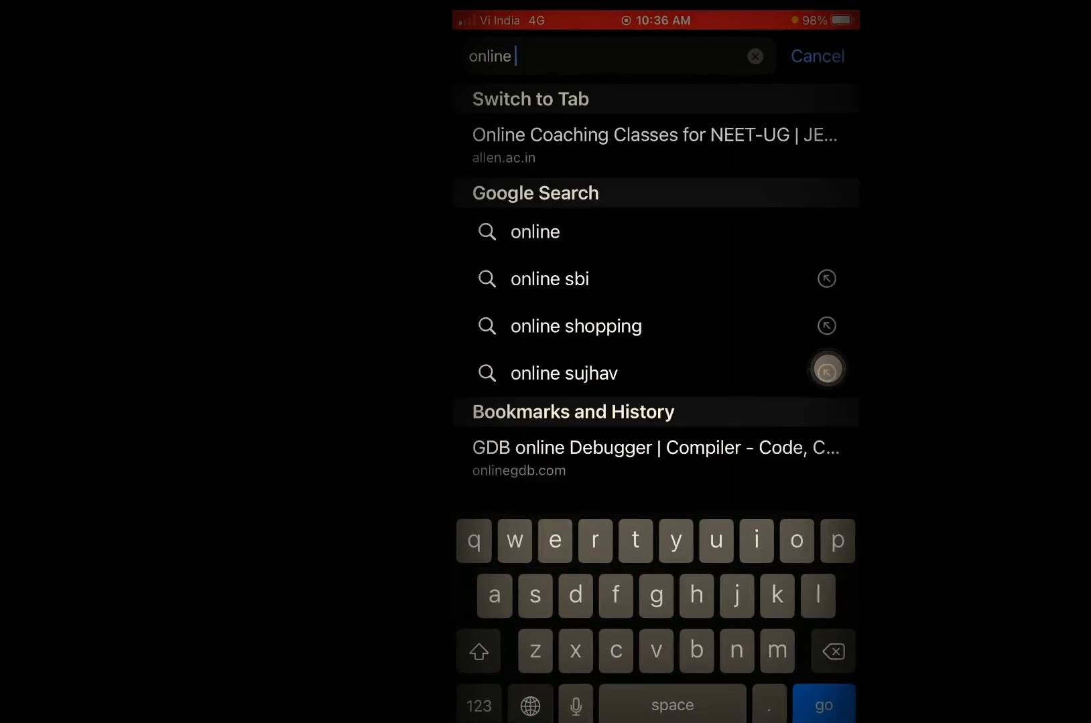
pyautogui.write('gdb')
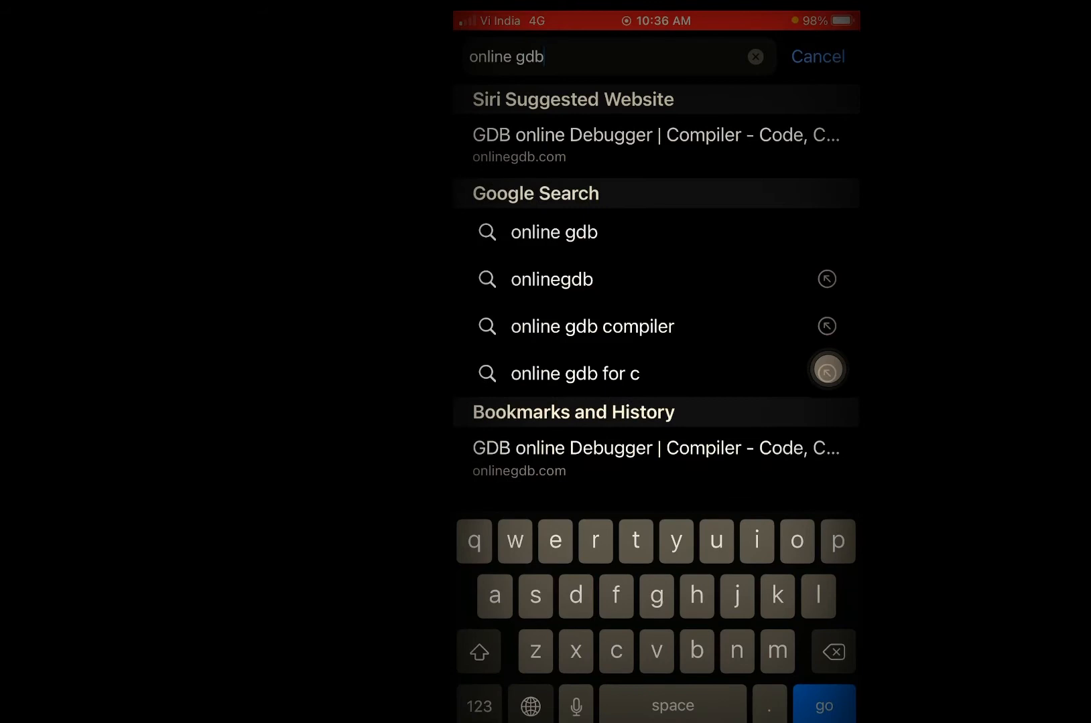
pyautogui.write('com')
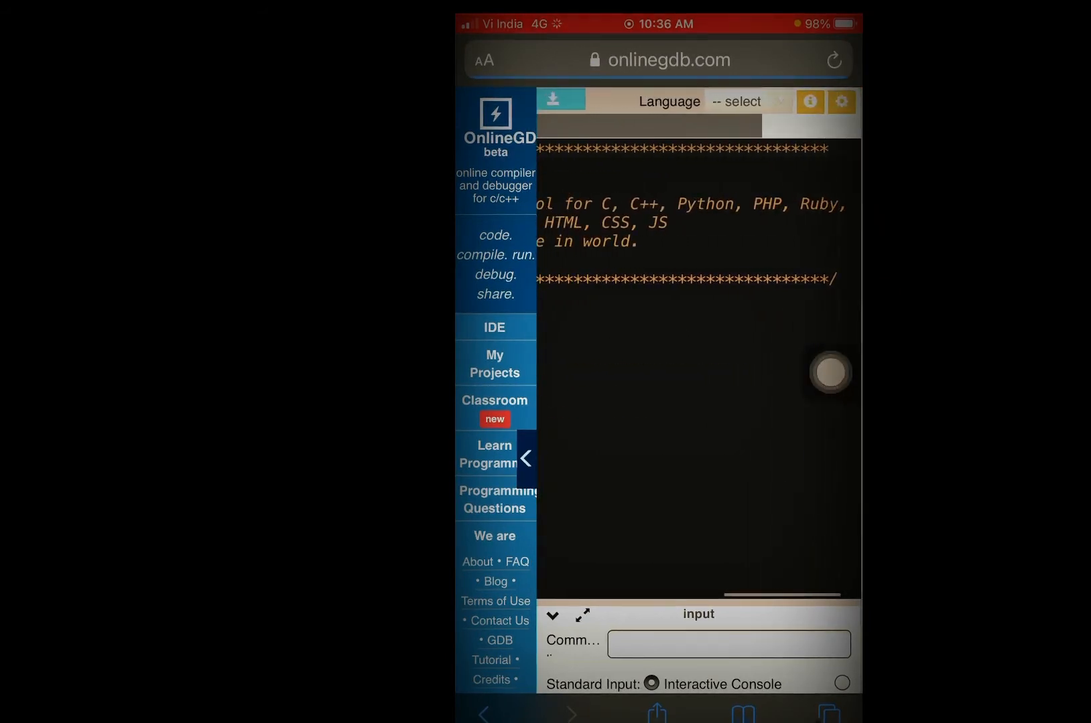
pyautogui.click(730, 103)
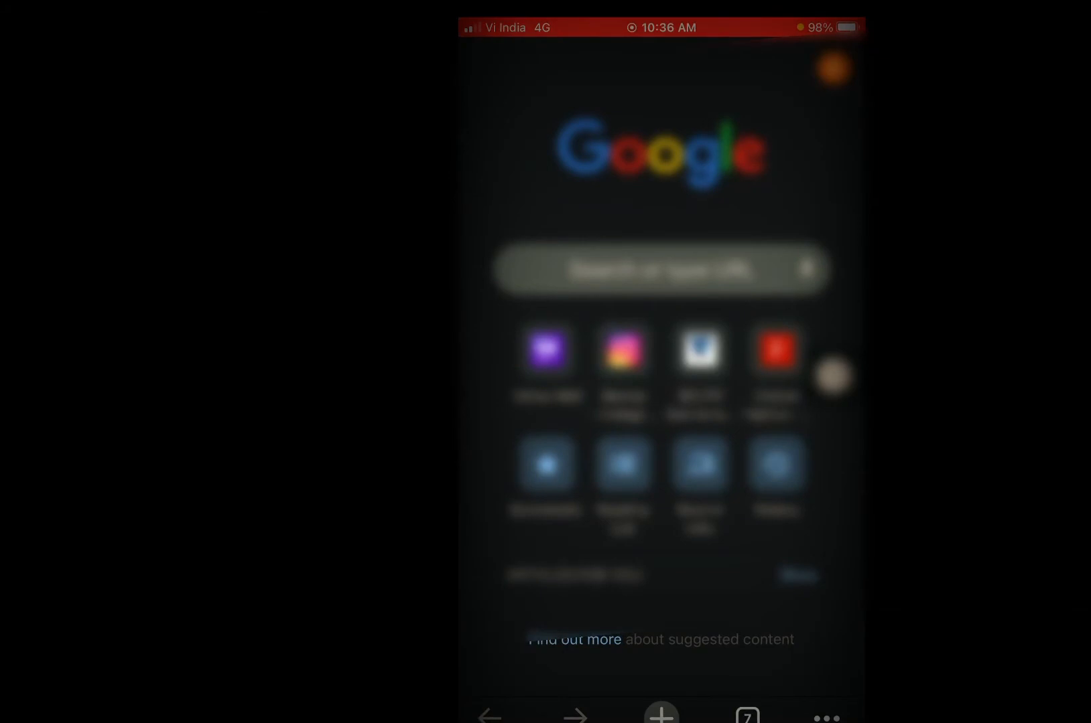
# - Search Google for 'online gbd compiler' in Chrome
pyautogui.write('on')
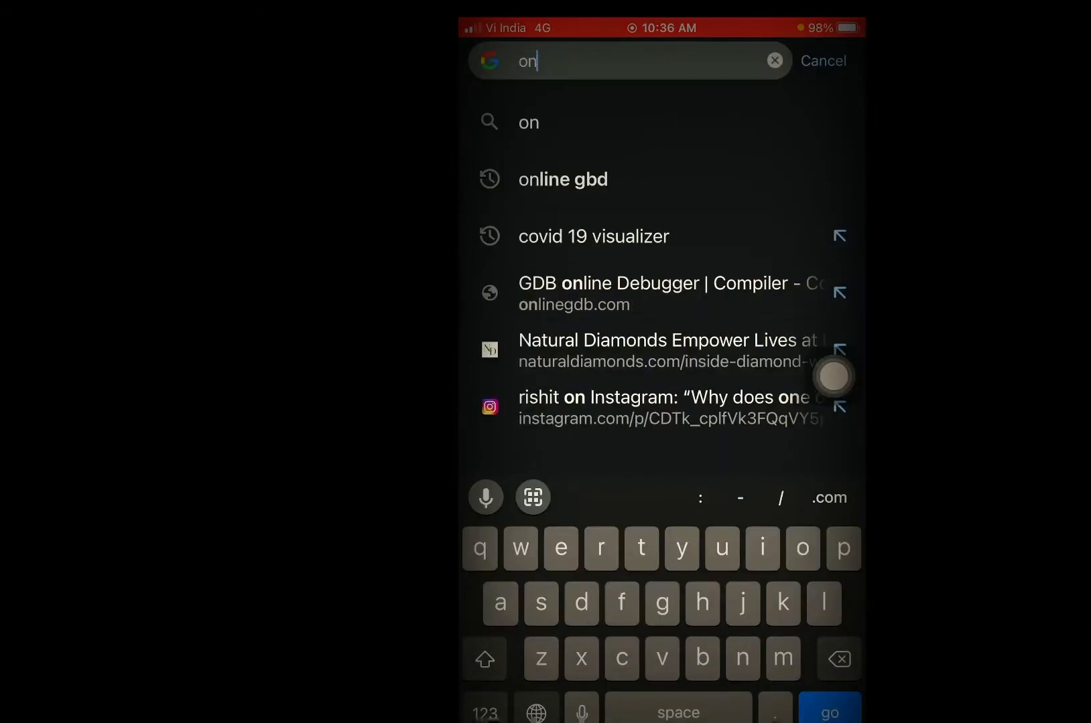
pyautogui.write('ine gbd')
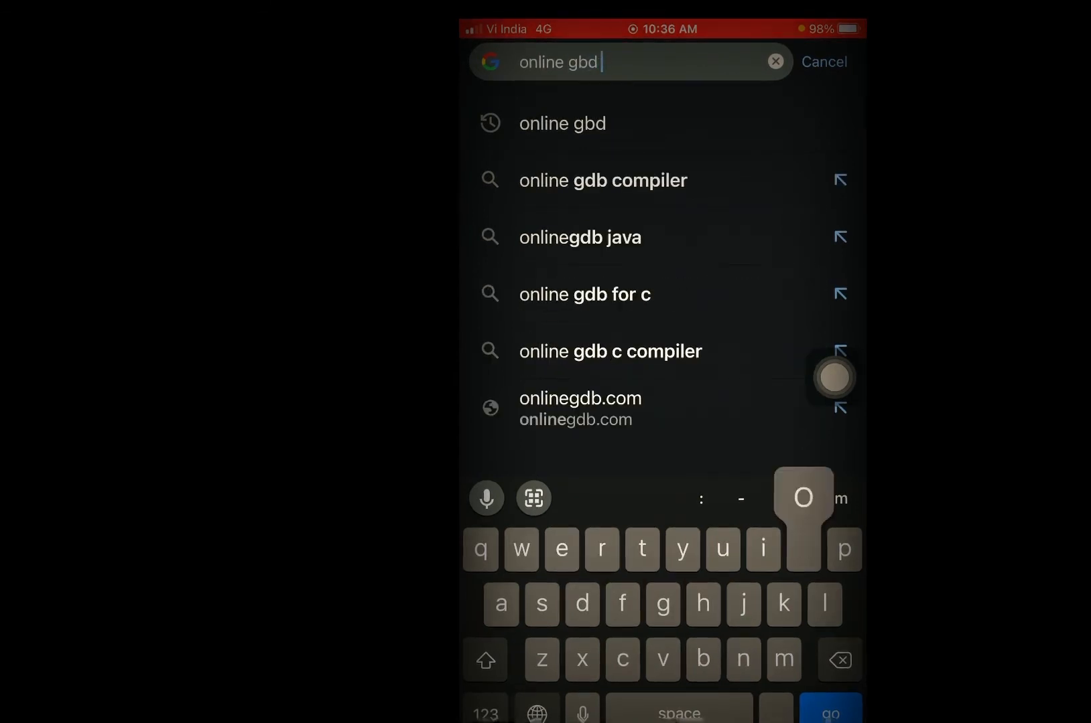
pyautogui.write('compiler')
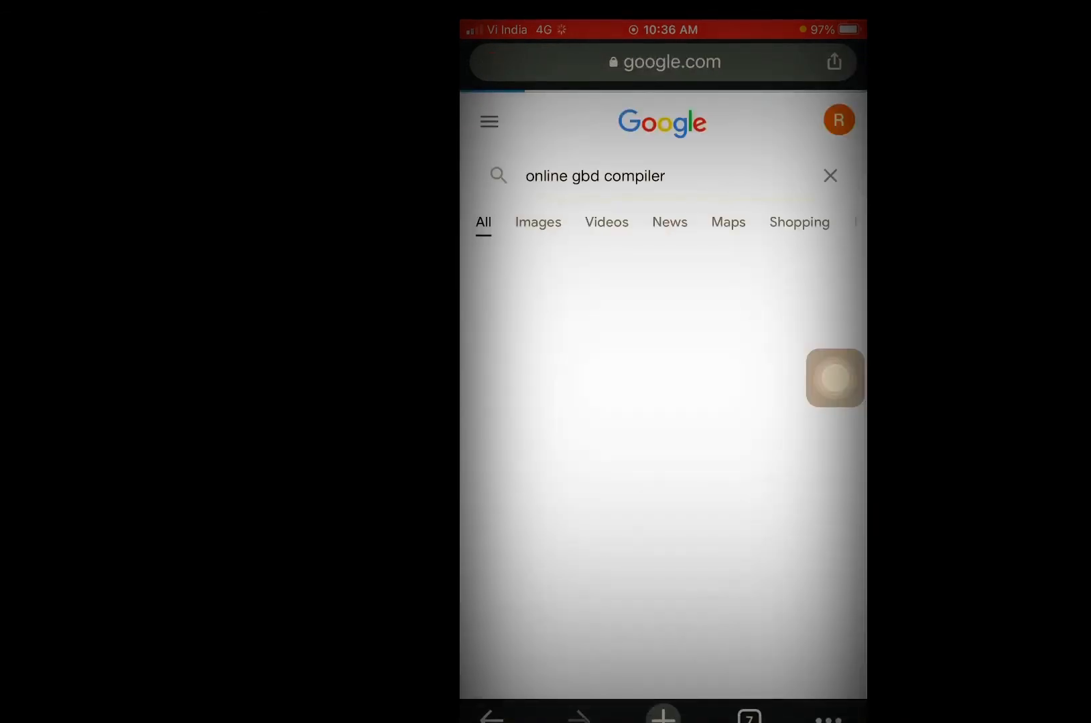
pyautogui.press('Enter')
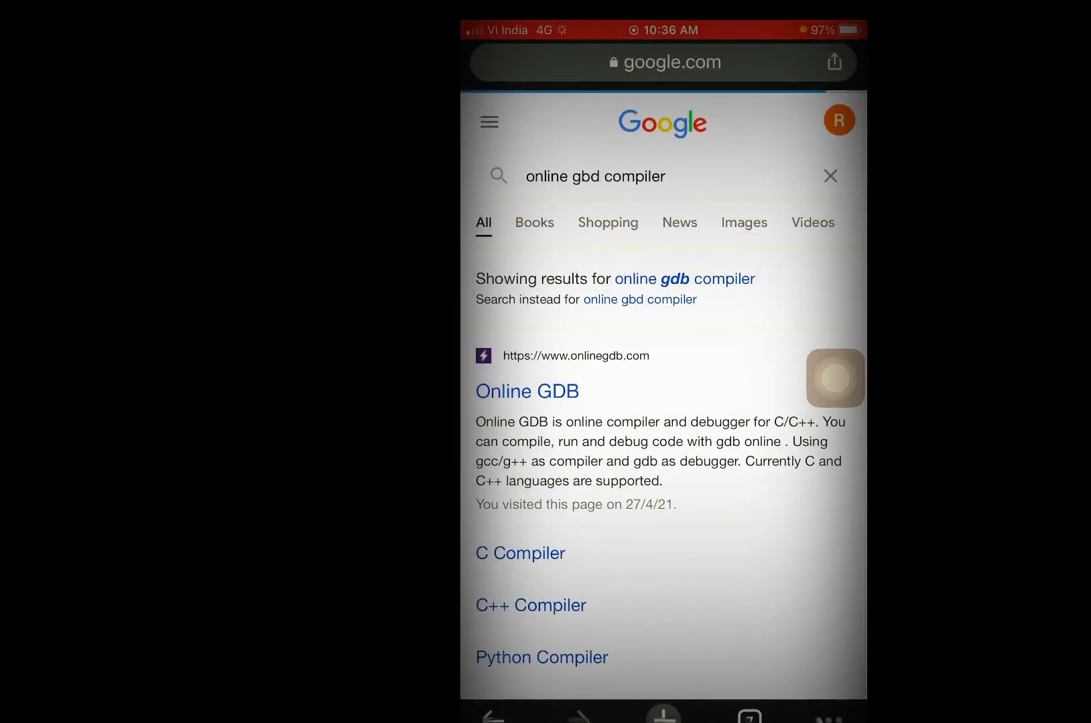
# - Request the desktop site and load the OnlineGDB result
pyautogui.click(833, 62)
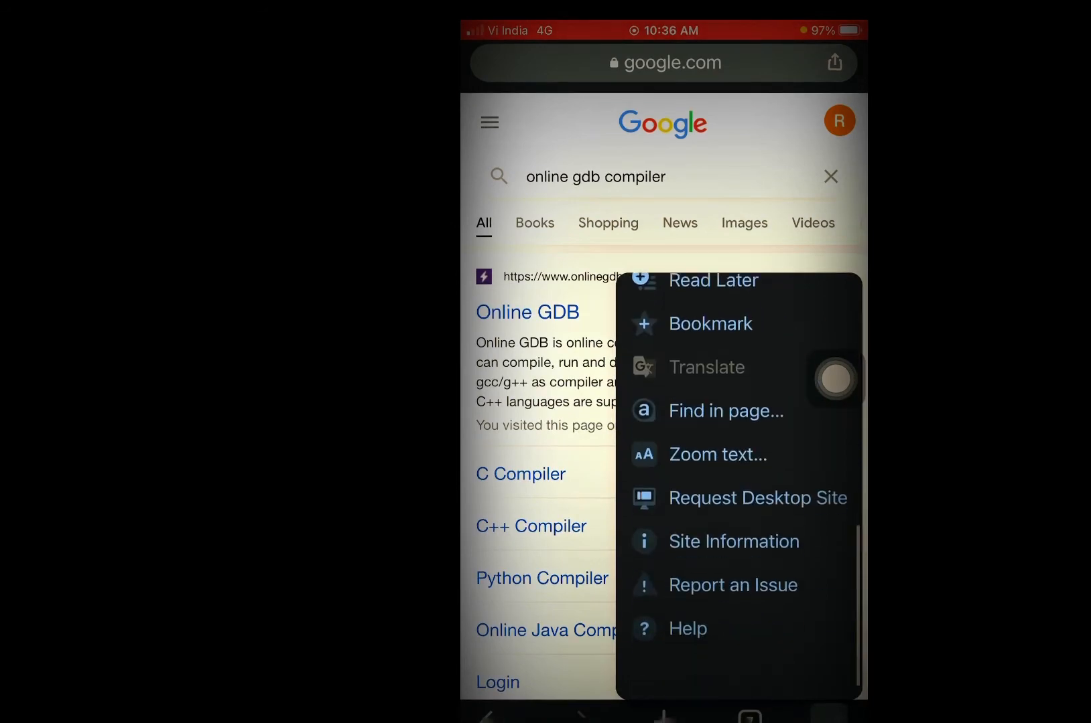
pyautogui.click(757, 497)
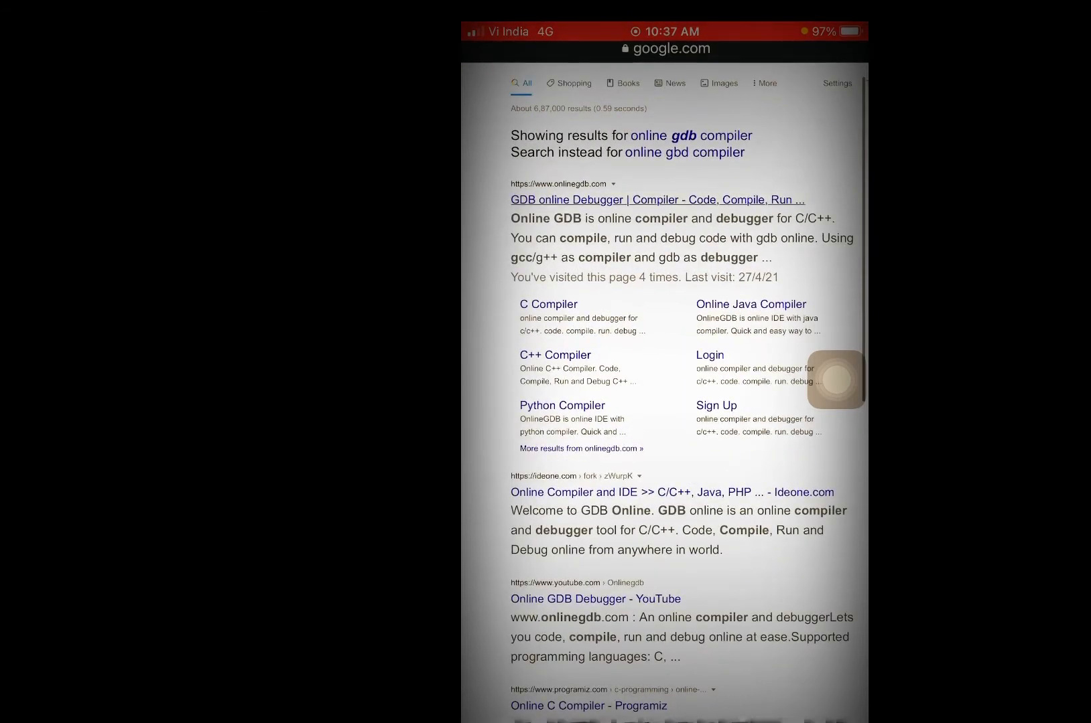
pyautogui.click(656, 201)
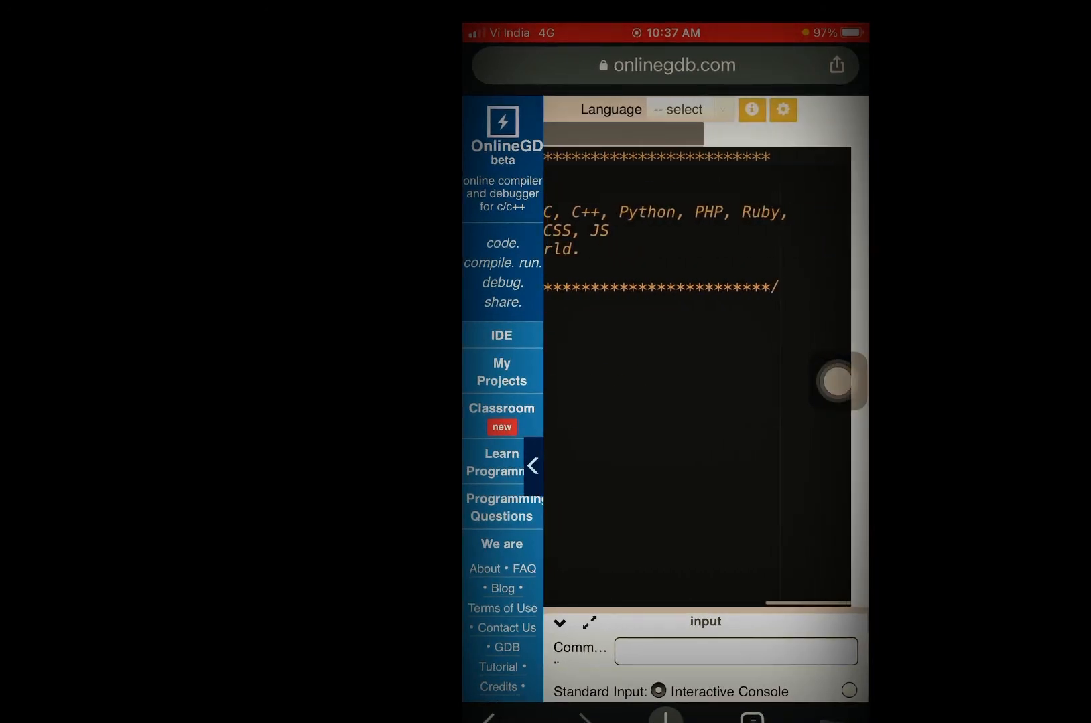
# - Choose C++ as the editor language, showing main.cpp Hello World
pyautogui.click(675, 110)
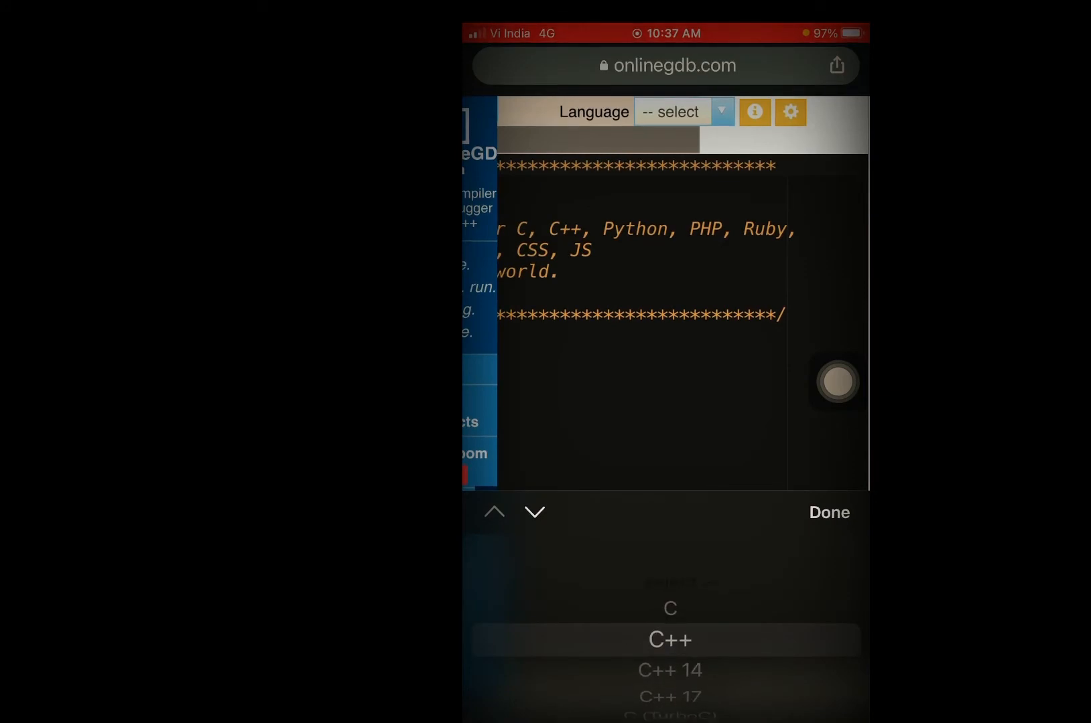
pyautogui.click(828, 513)
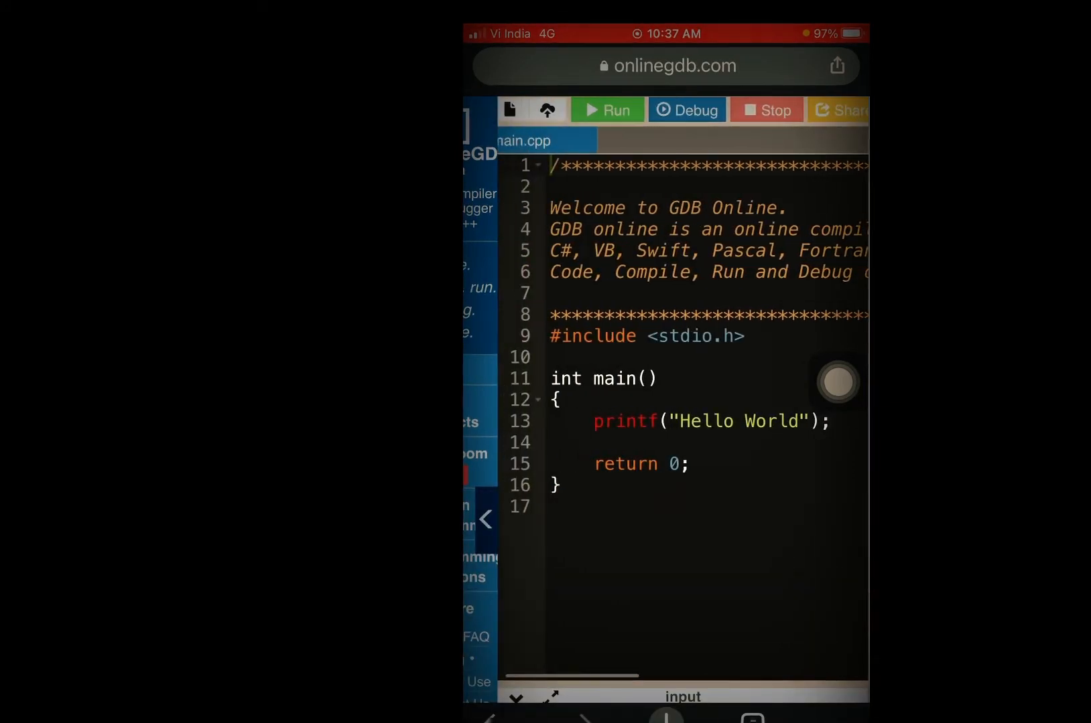
# - Replace 'Hello World' in the printf string with the name 'Asit'
pyautogui.click(787, 422)
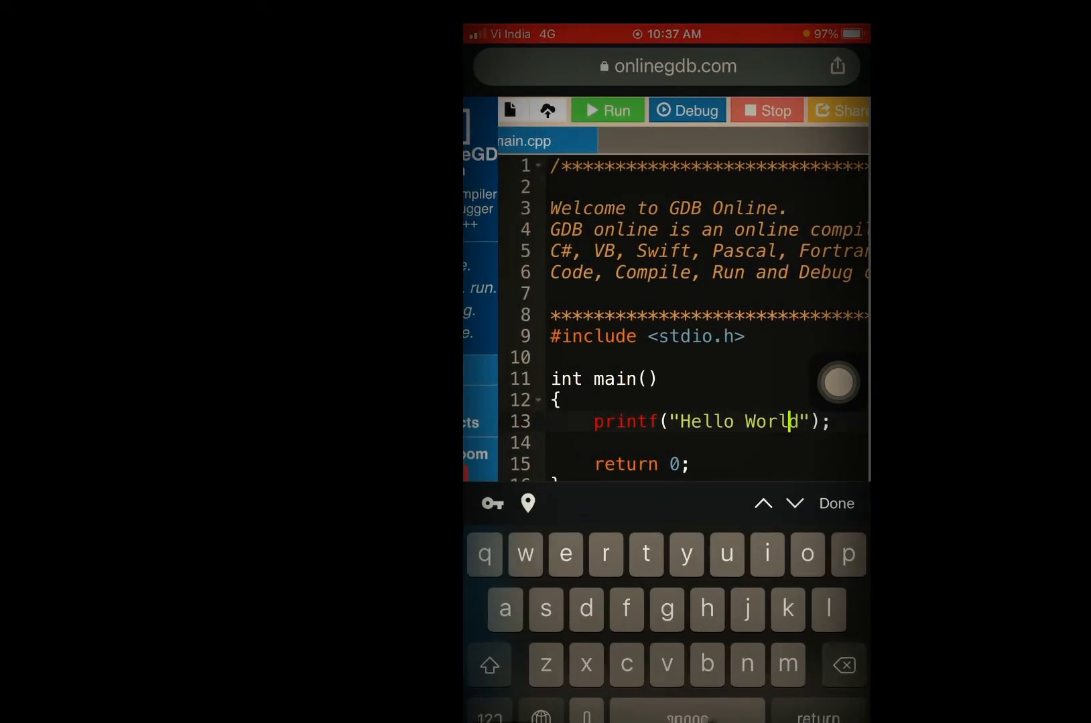
pyautogui.press('backspace')
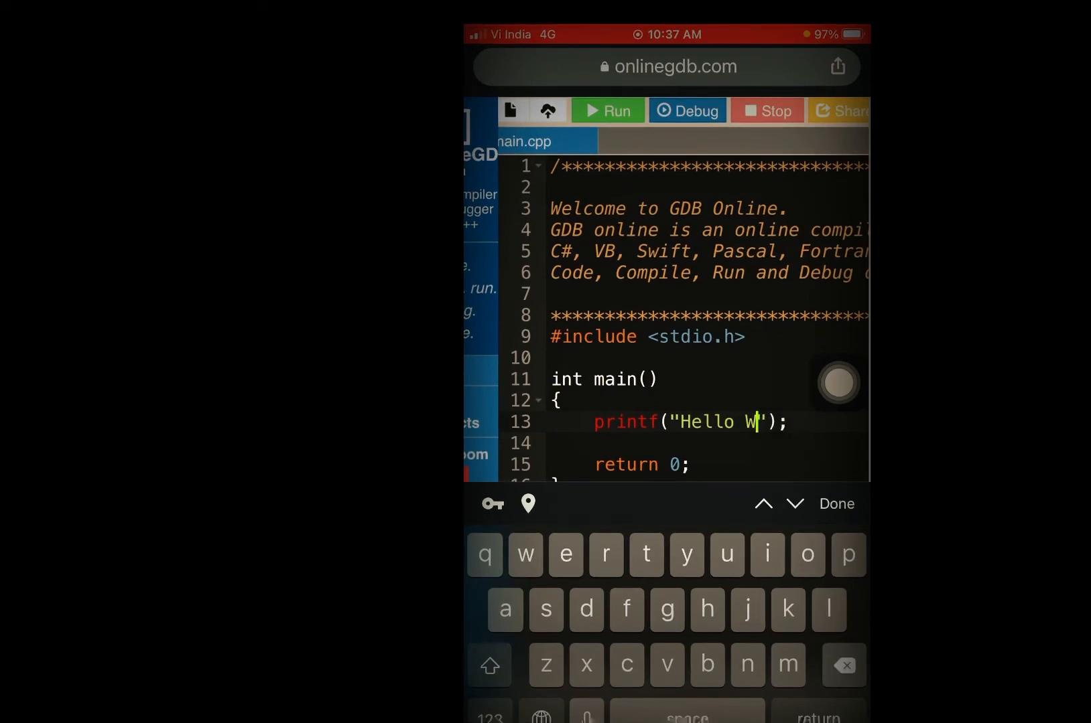
pyautogui.press('backspace')
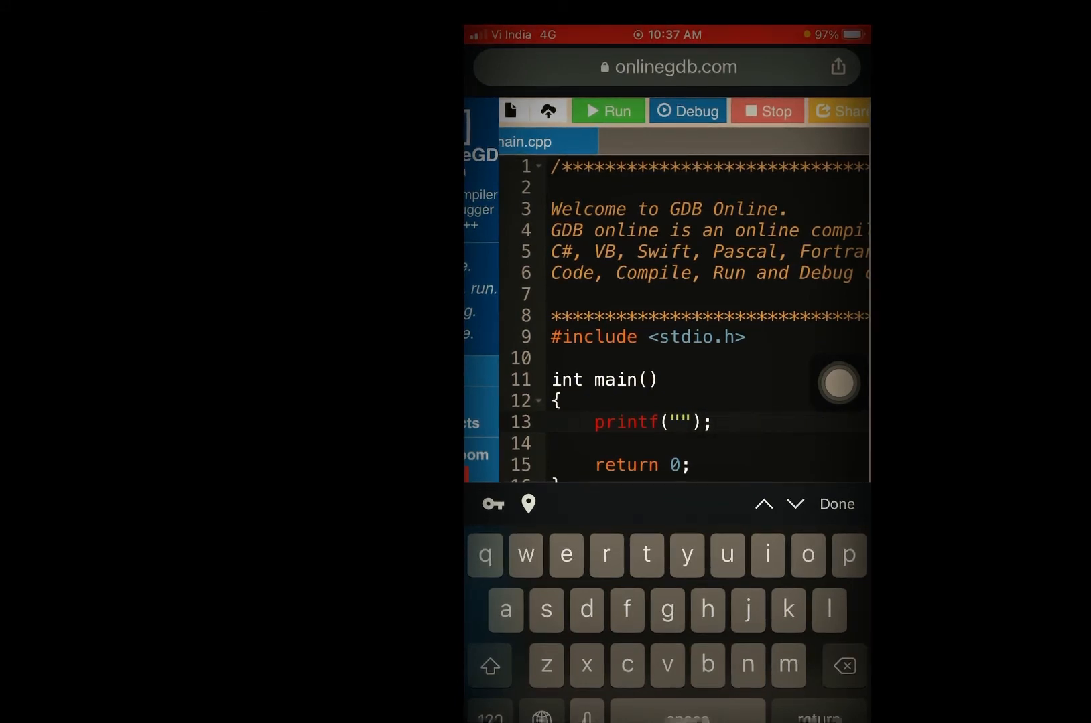
pyautogui.write('Asit')
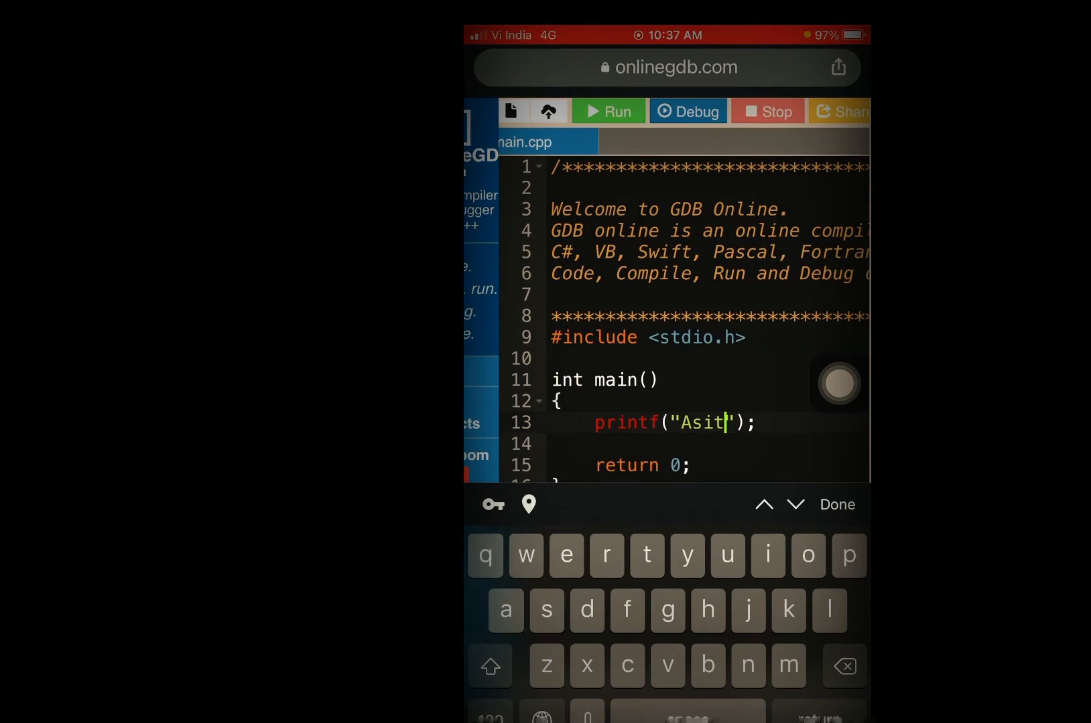